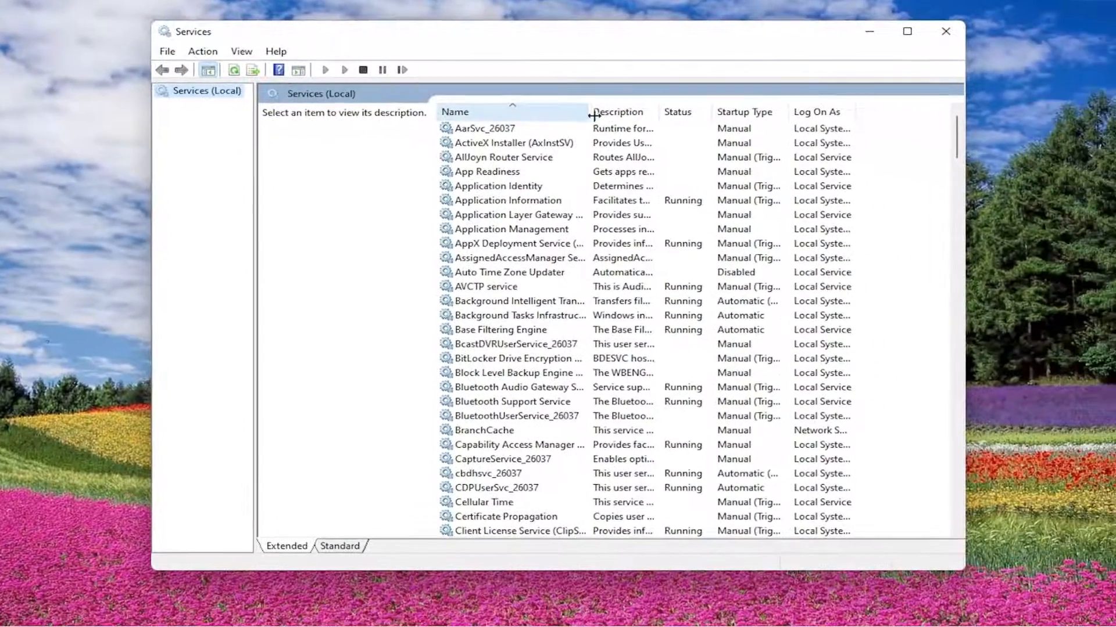
- Scroll down the Services list and select Windows Defender Firewall to show its description
scroll(down, 3)
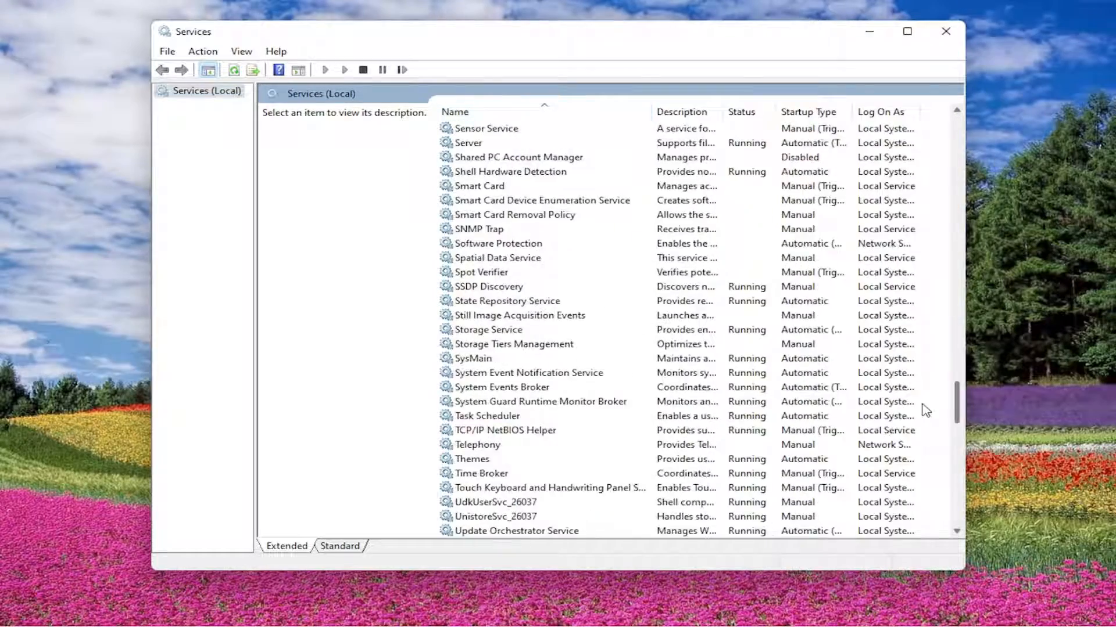
scroll(down, 3)
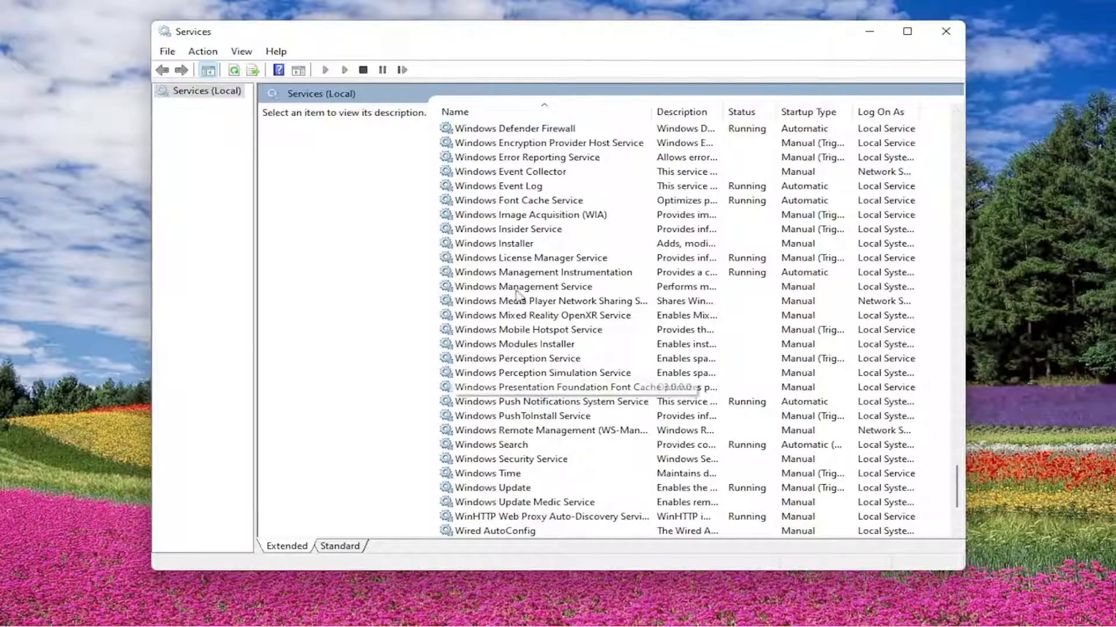
scroll(down, 3)
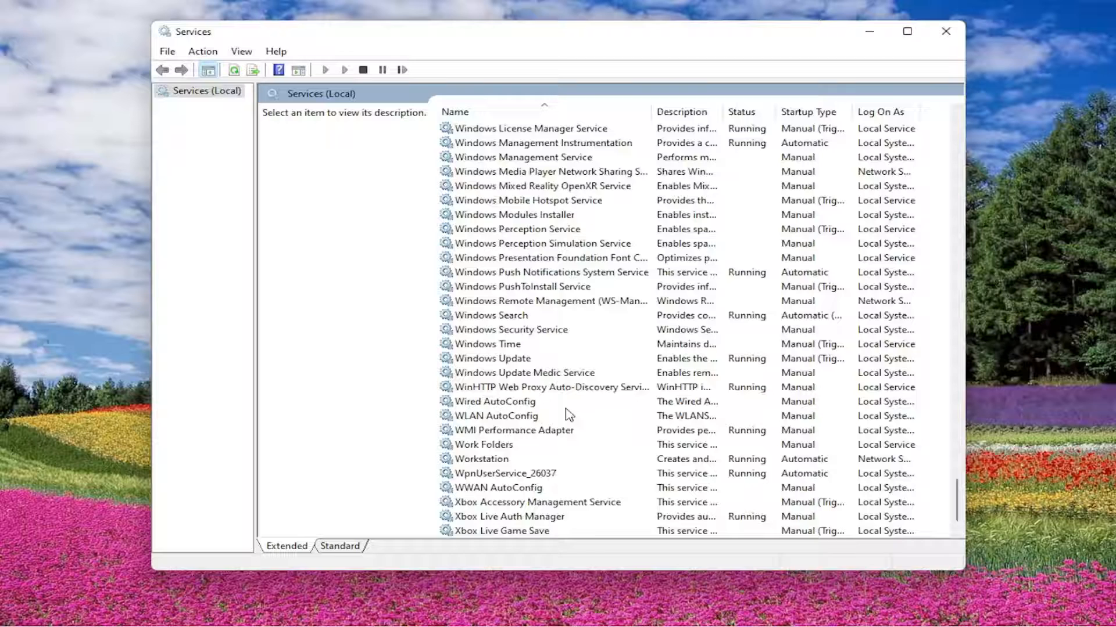
click(514, 228)
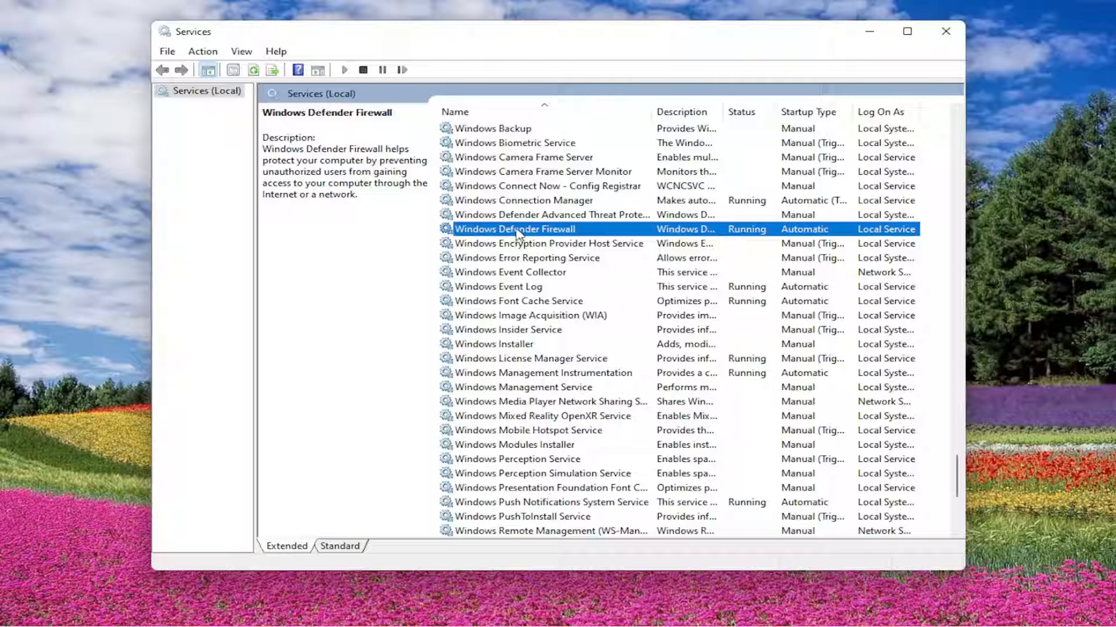
- Open Windows Defender Firewall properties to check service mpssvc is Automatic and Running
double_click(515, 228)
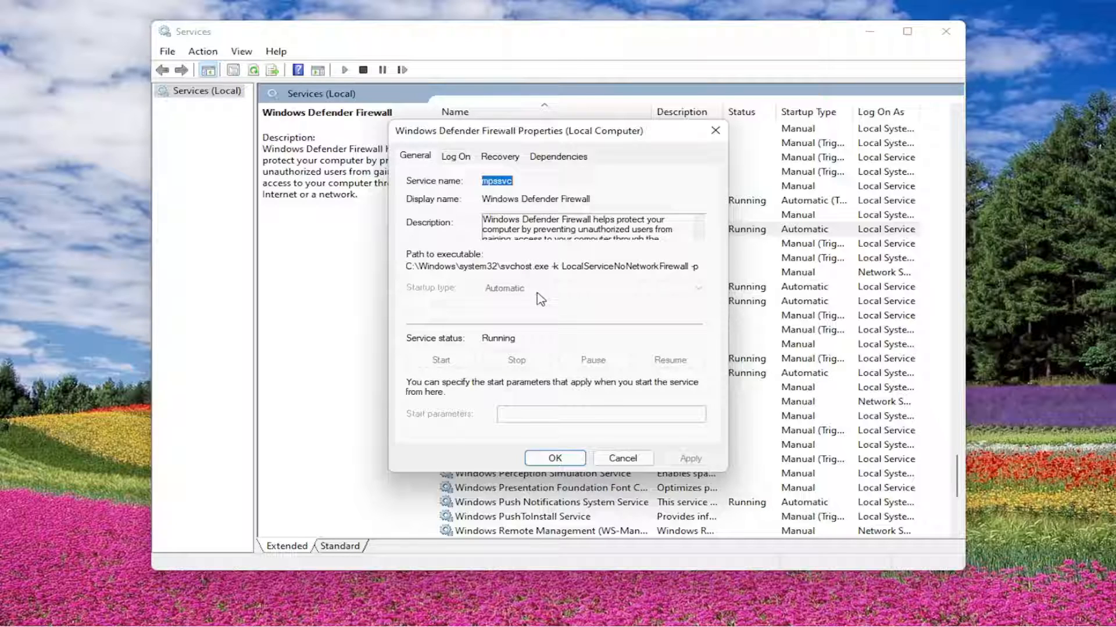
mouse_move(468, 345)
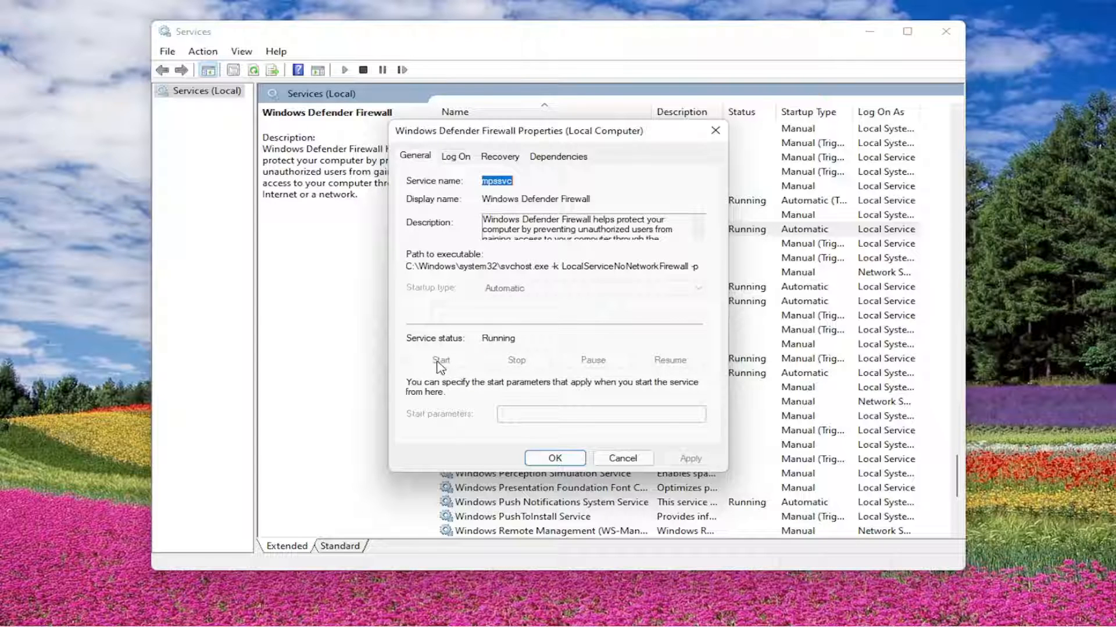
mouse_move(512, 457)
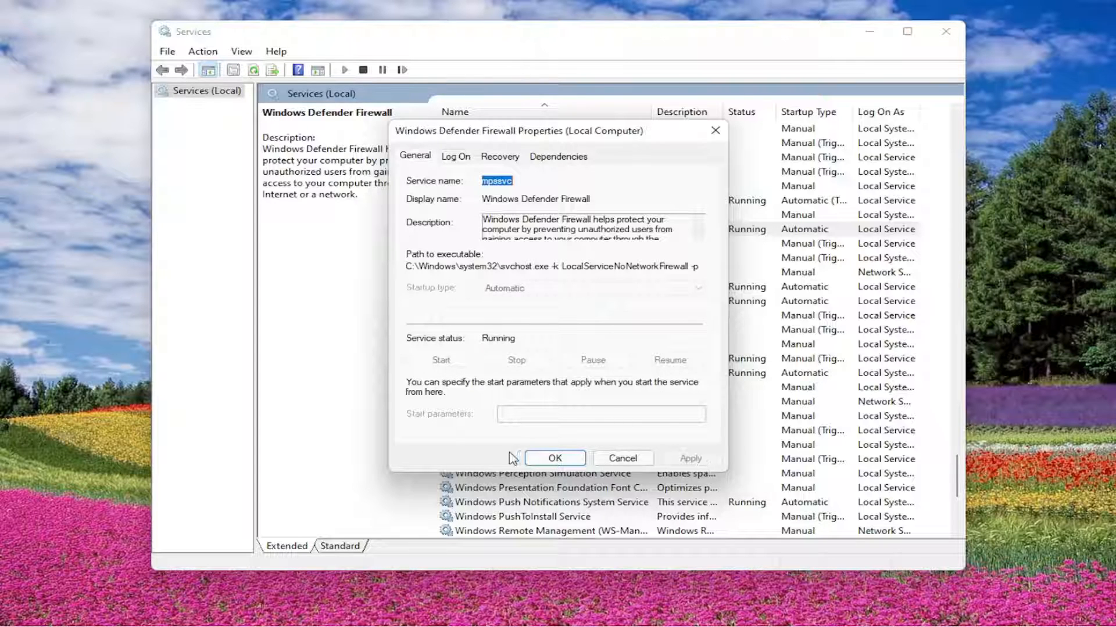
- Dismiss the firewall properties with OK and close the Services window
click(554, 458)
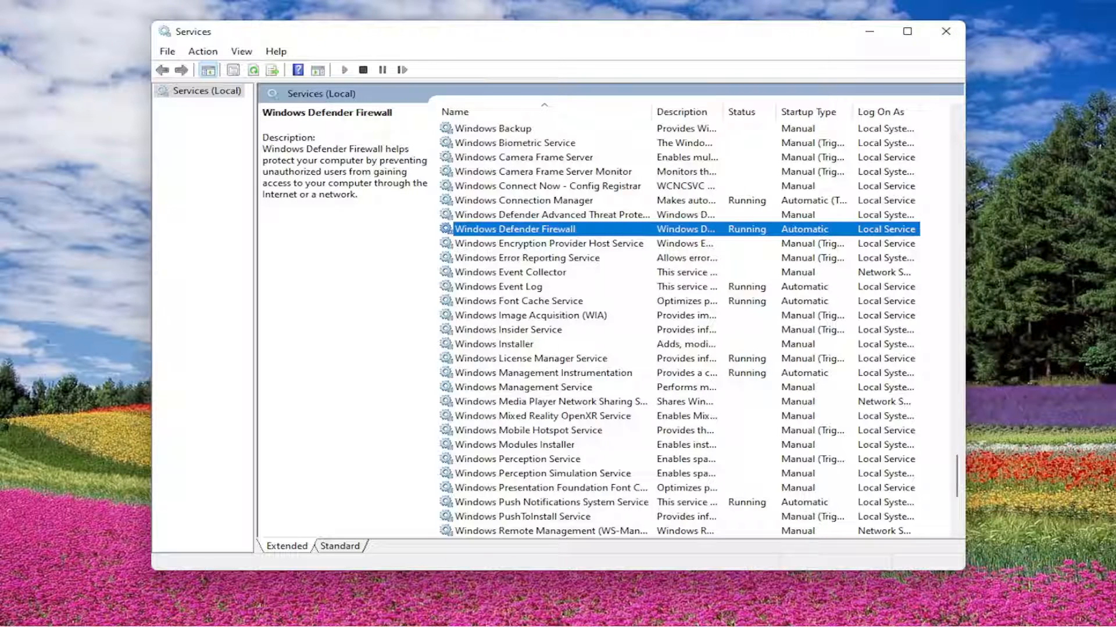
mouse_move(521, 136)
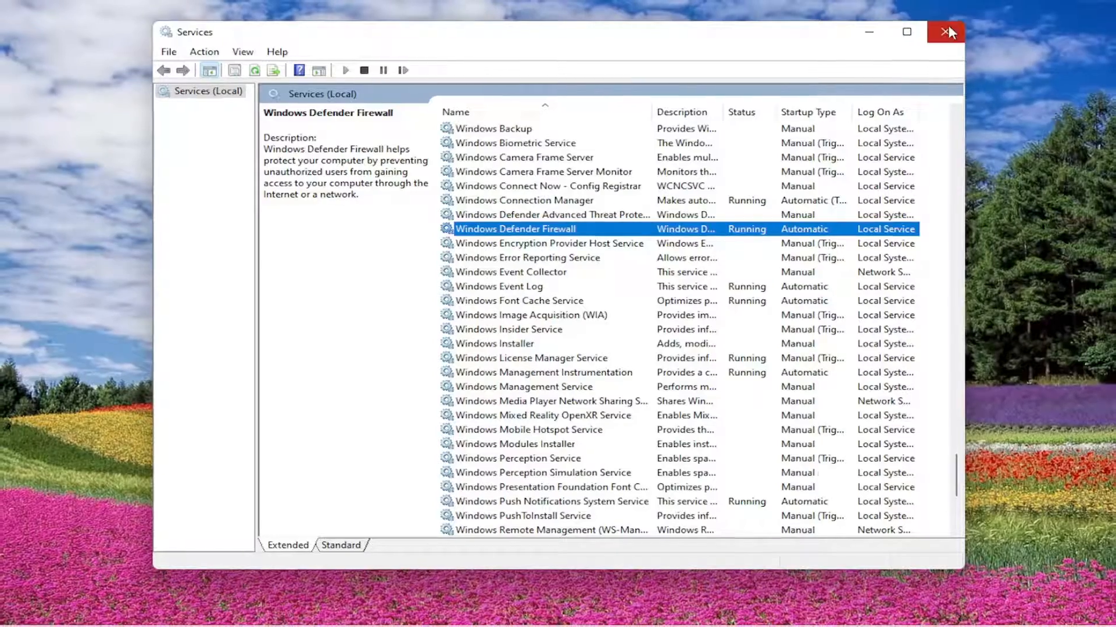
click(945, 32)
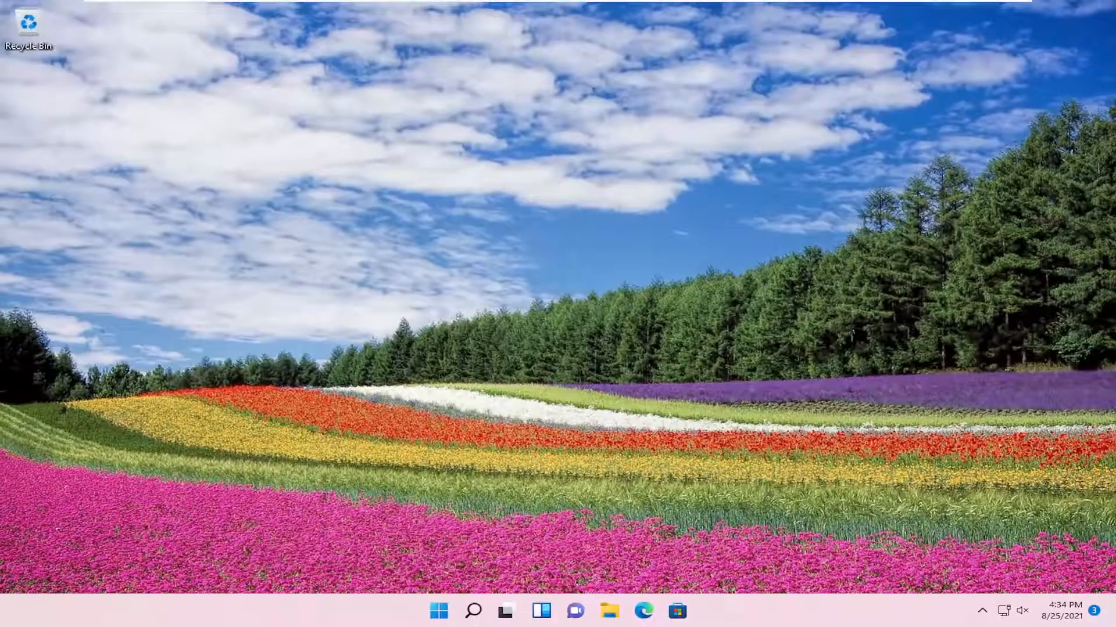